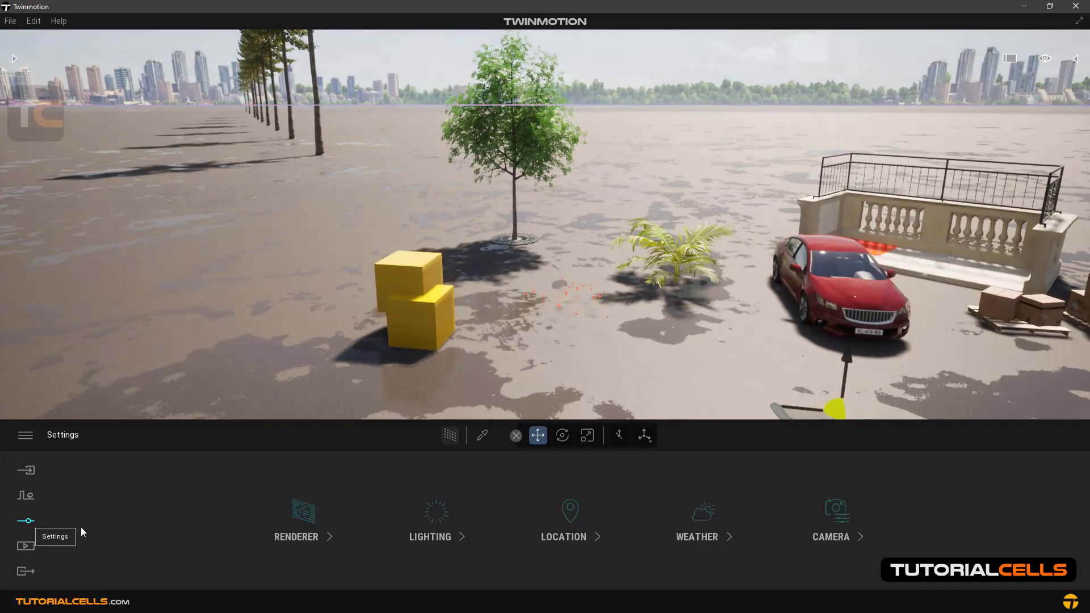
Show the Renderer settings with Path Tracer off, GI on and shadow distance 400 m
left_click(295, 517)
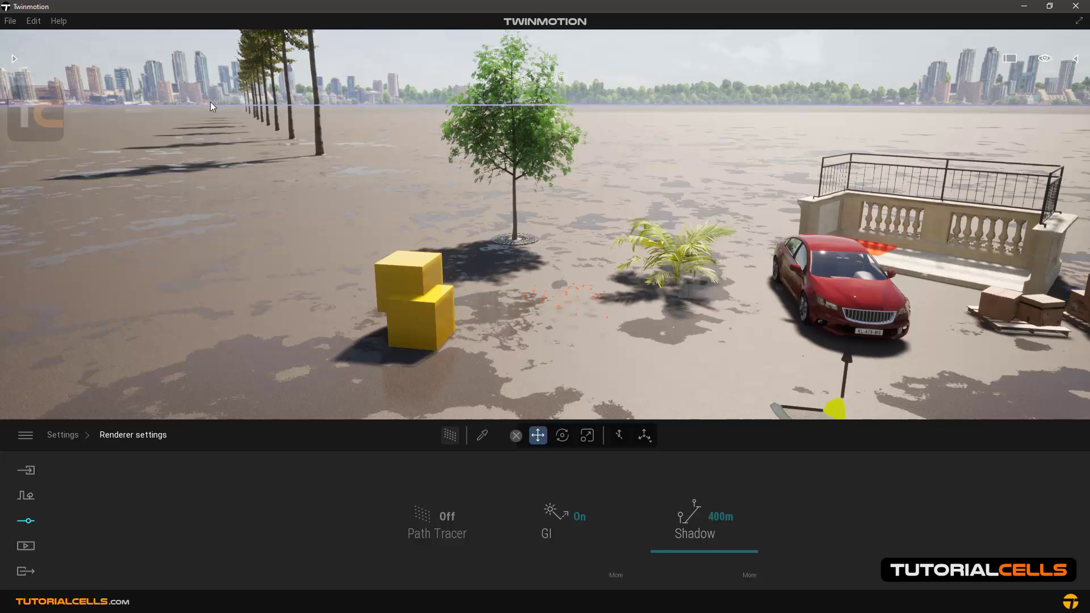
mouse_move(231, 123)
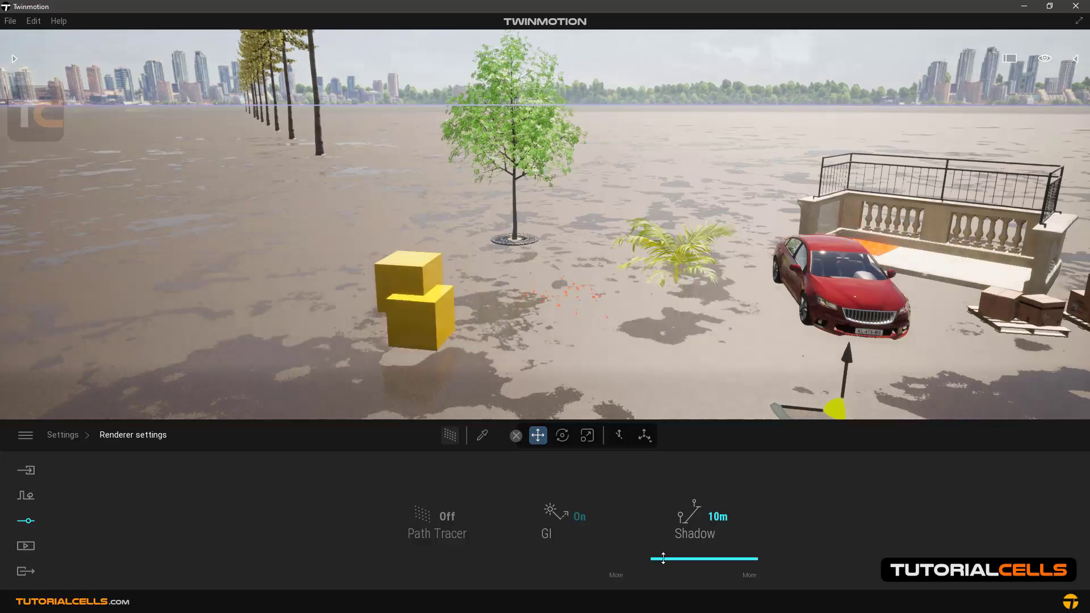
Move the viewport close to the red flowers beside the palm to inspect their shadows at 10 m
left_click_drag(662, 559, 756, 558)
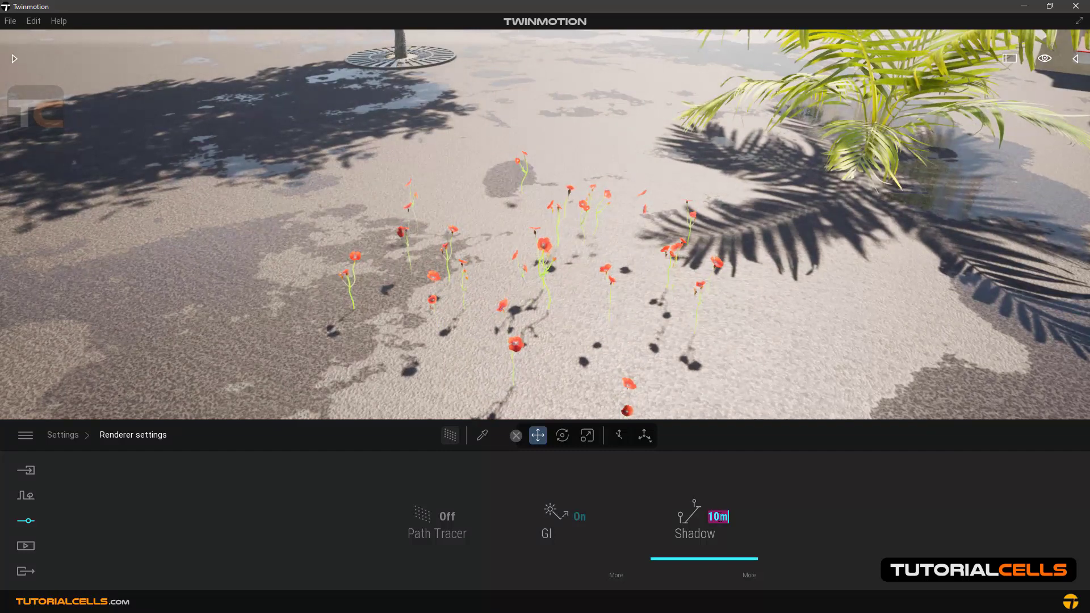
Raise the shadow distance through 400 m up to about 1137 m, pulling back to the yellow cubes
type("400")
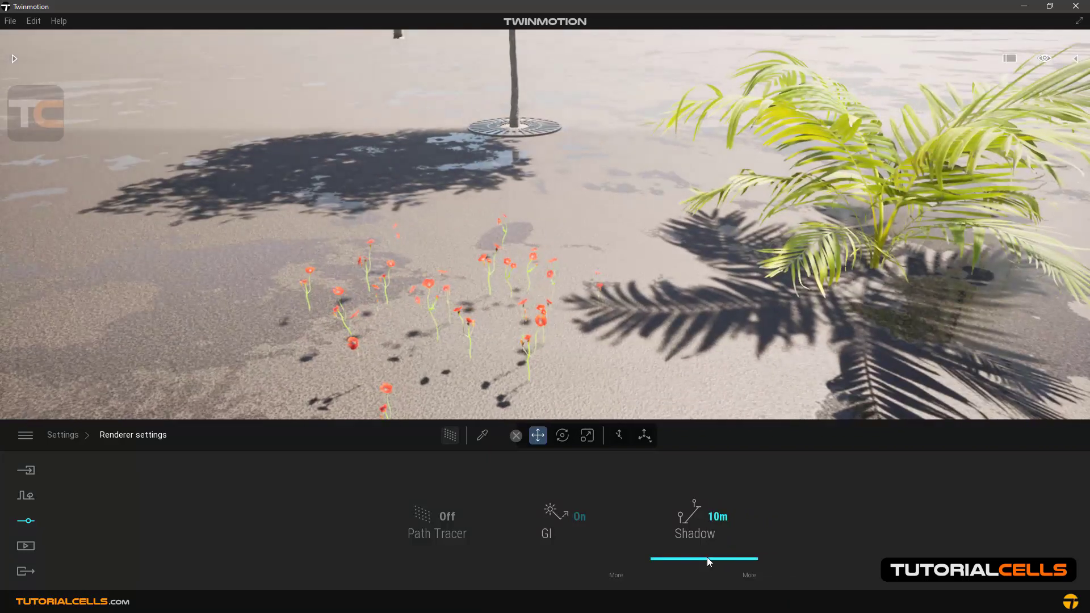
left_click_drag(707, 562, 753, 561)
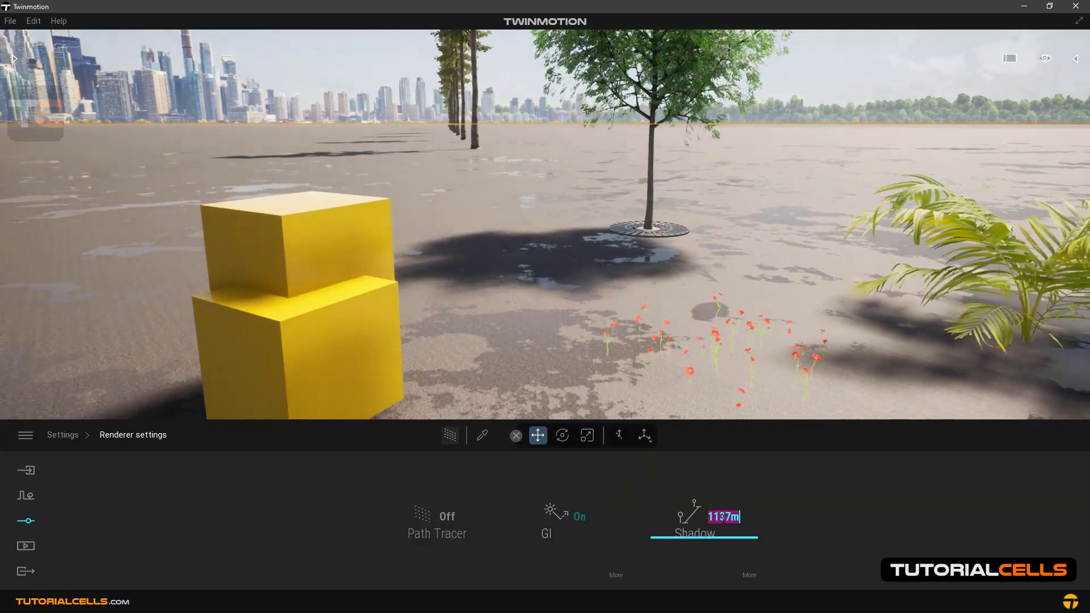
Set the shadow distance to 400 m before showing the detailed shadow settings with bias 0.15
type("400")
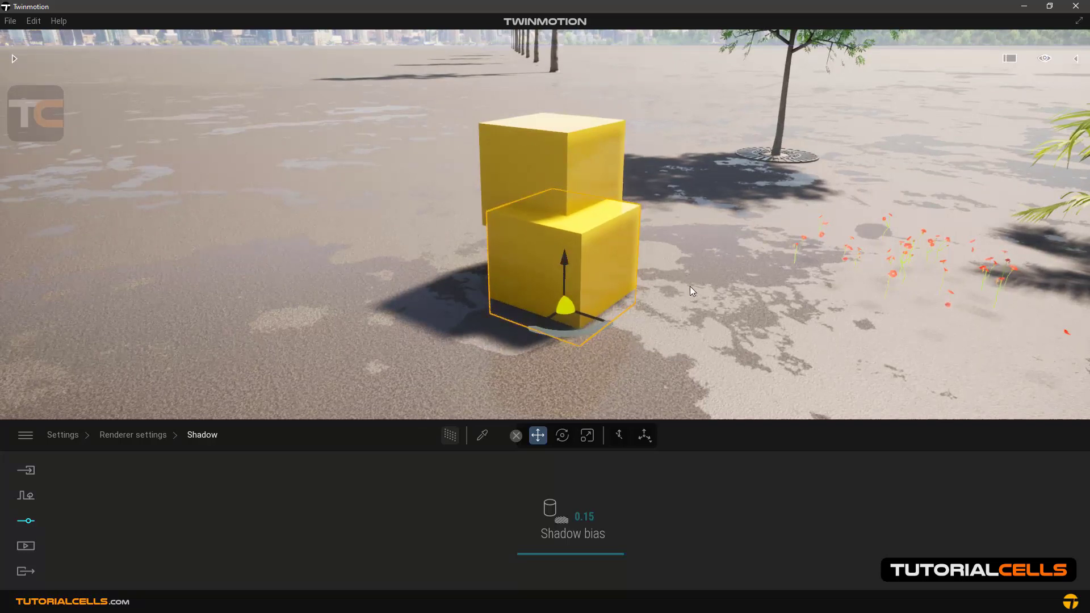
Raise the shadow bias from 0.15 to about 0.28 beneath the stacked yellow cubes
left_click_drag(517, 535, 619, 534)
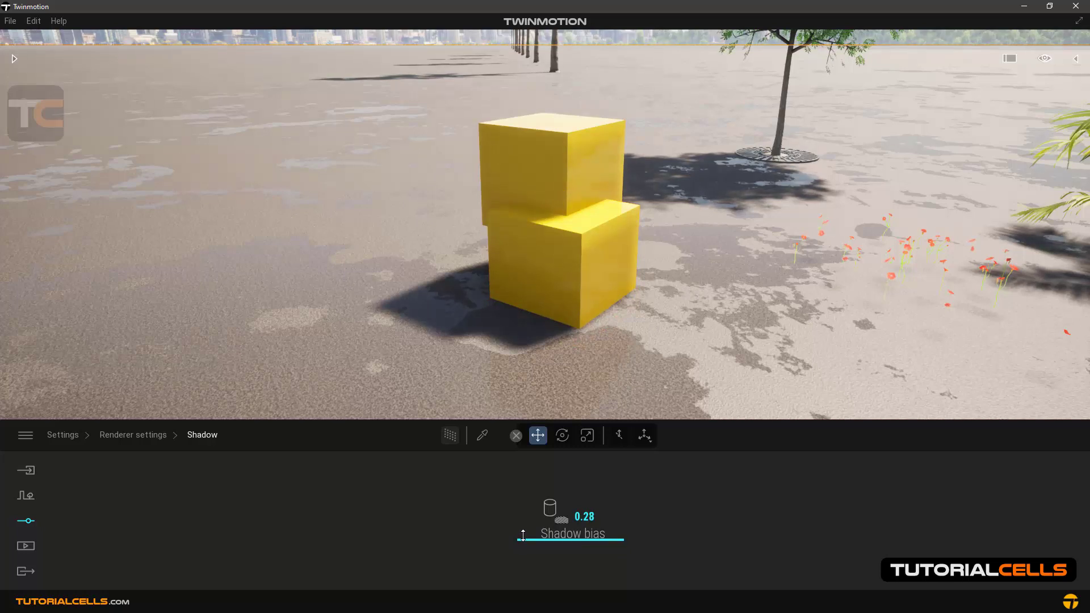
left_click_drag(542, 517, 612, 518)
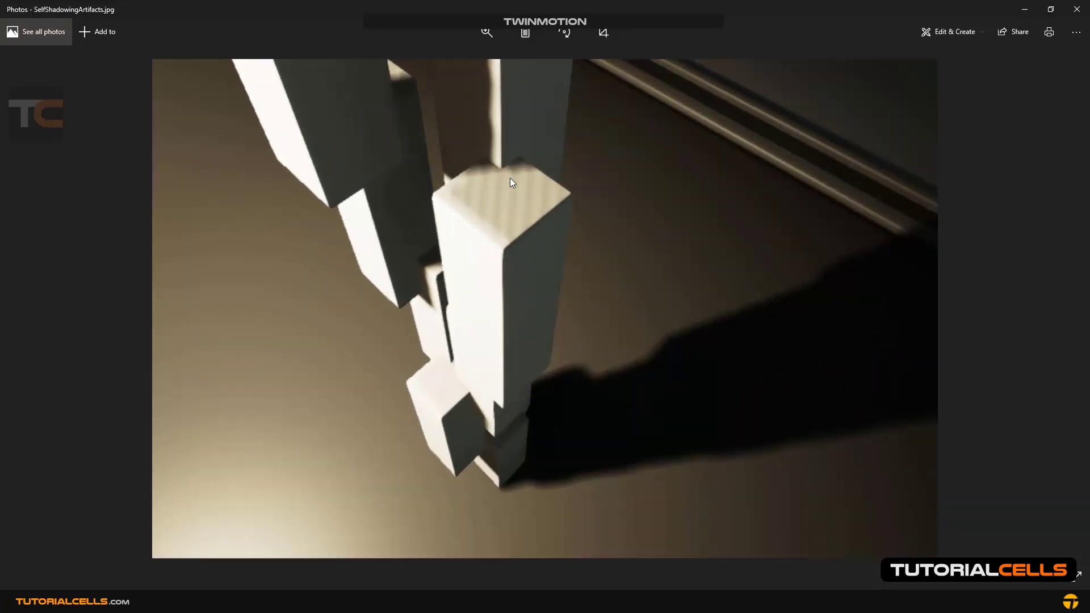
mouse_move(499, 172)
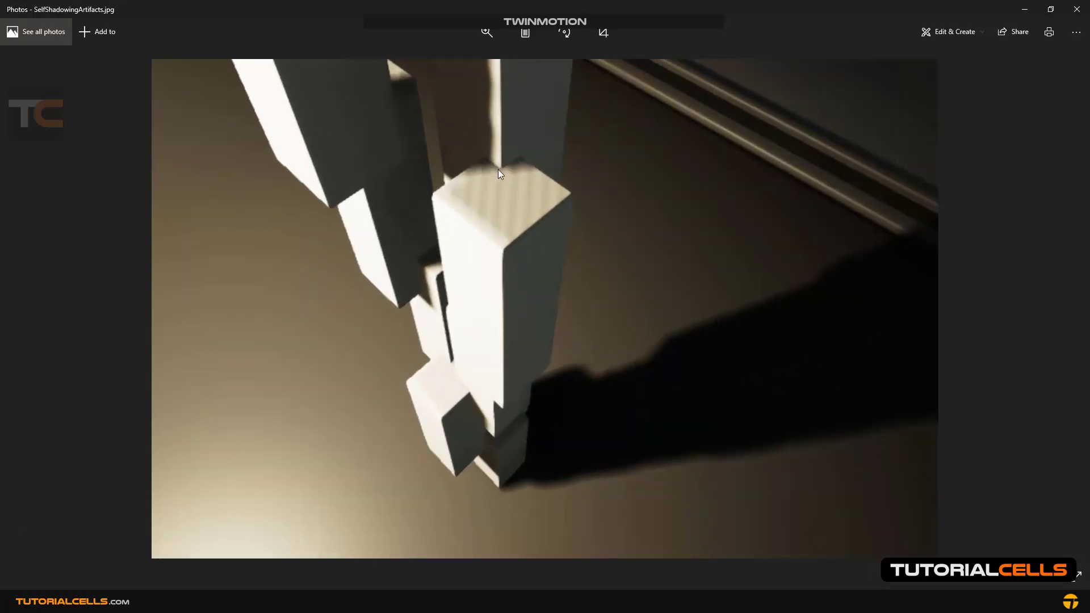